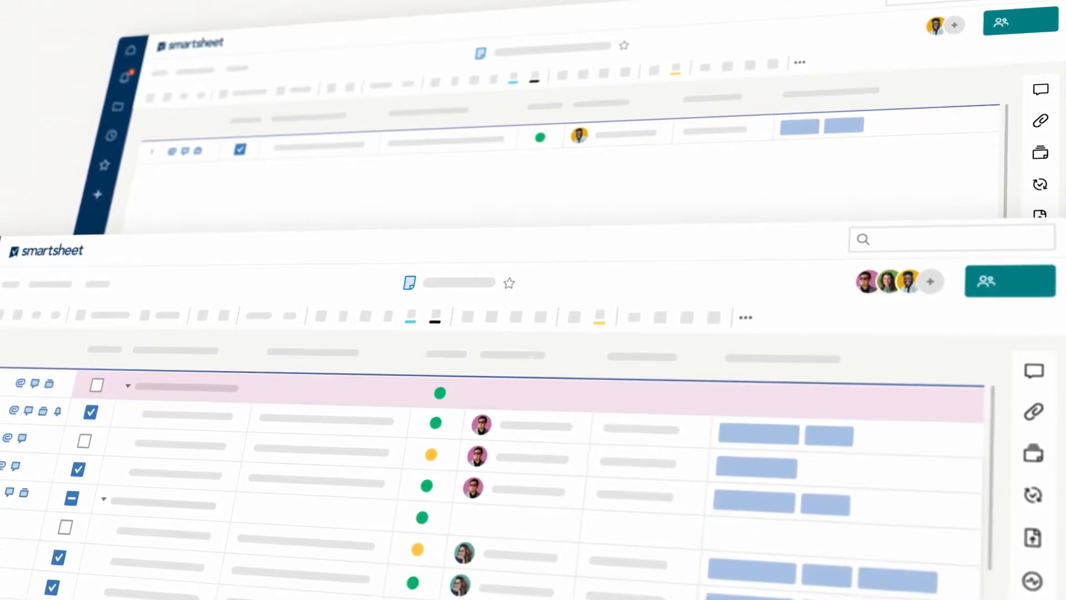
Create a new workflow from a template via the Q2 Plan sheet's Automation menu.
scroll(down, 3)
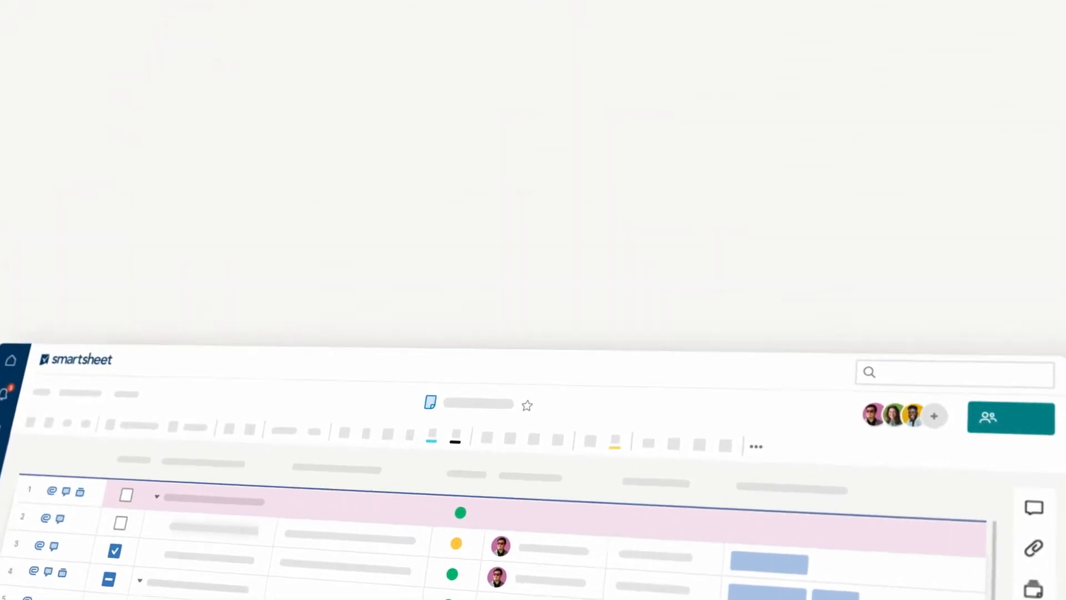
click(150, 44)
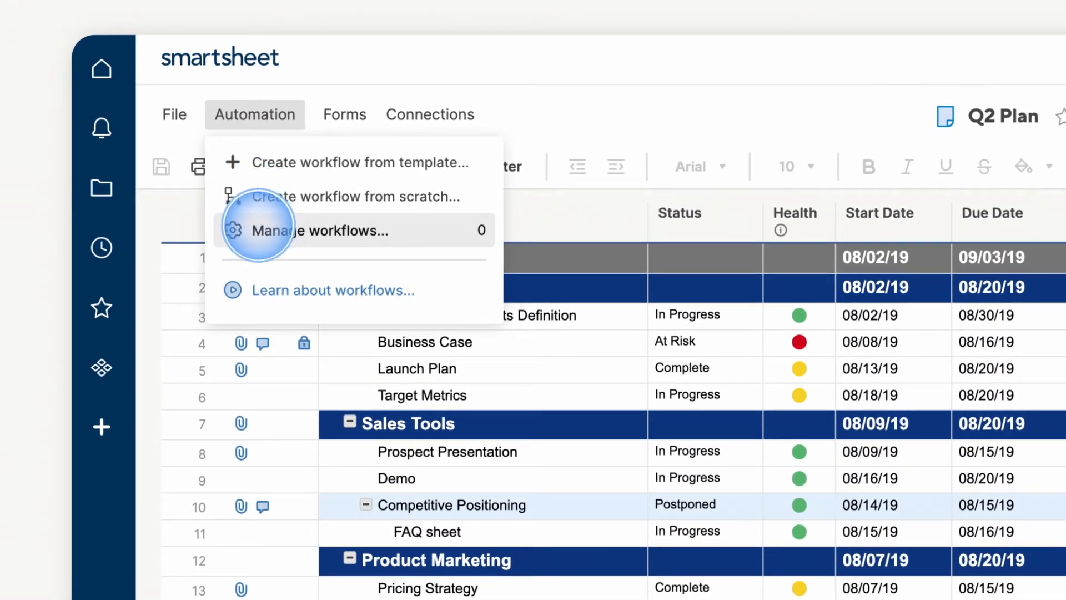
mouse_move(261, 161)
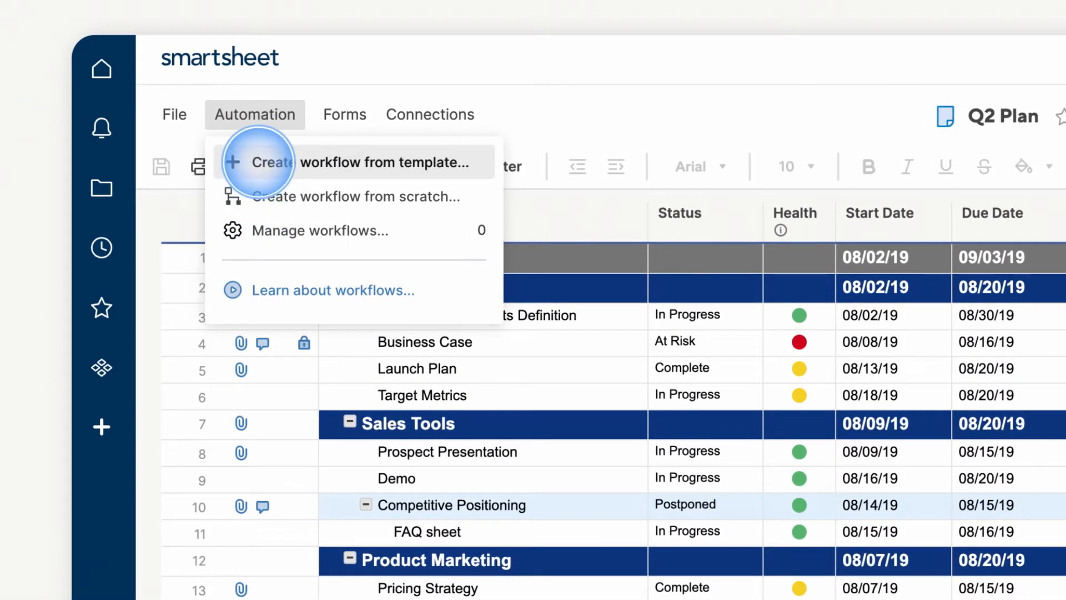
click(340, 162)
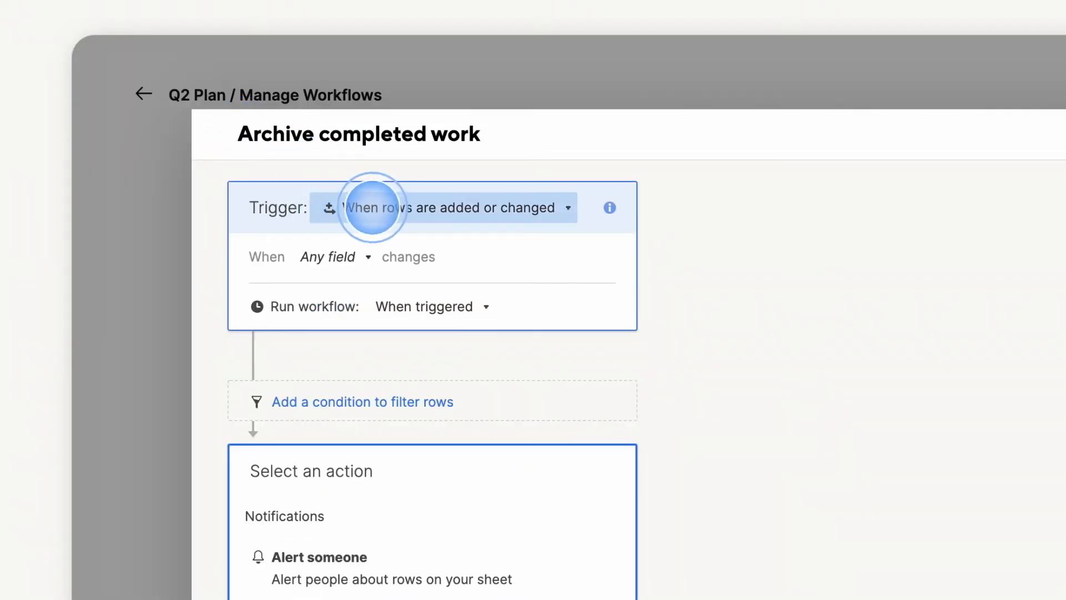
Trigger on Status changing to Complete, filter Approved rows, and add a Move rows action.
click(443, 207)
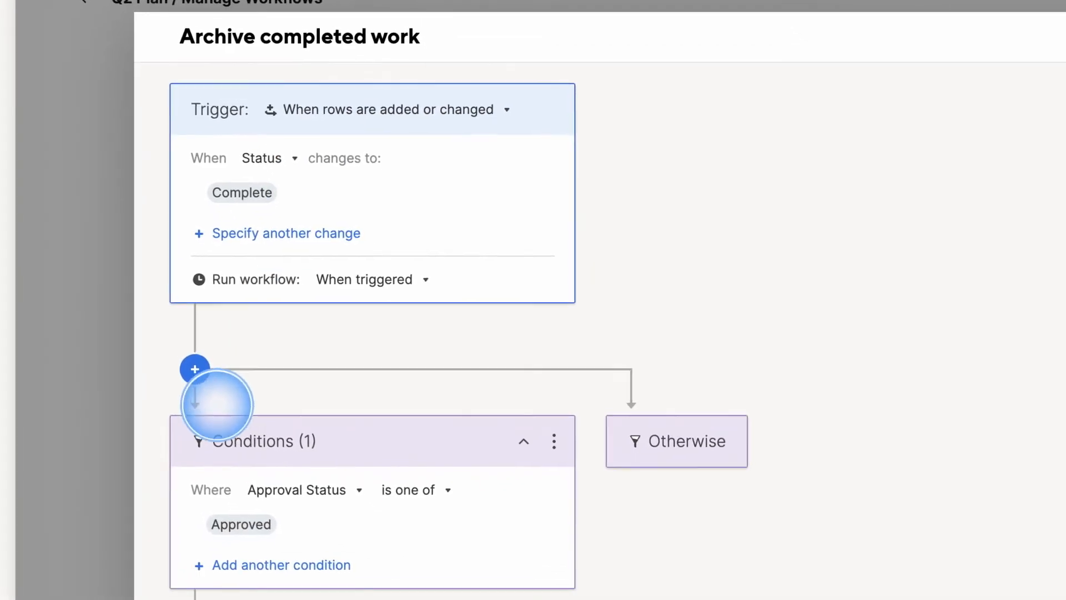
scroll(up, 3)
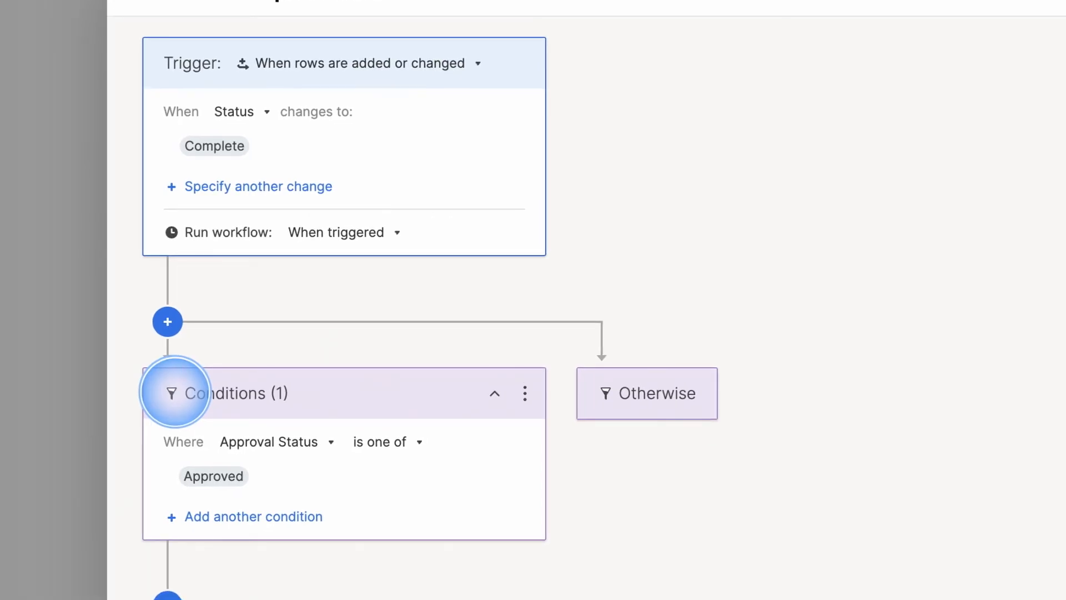
click(167, 321)
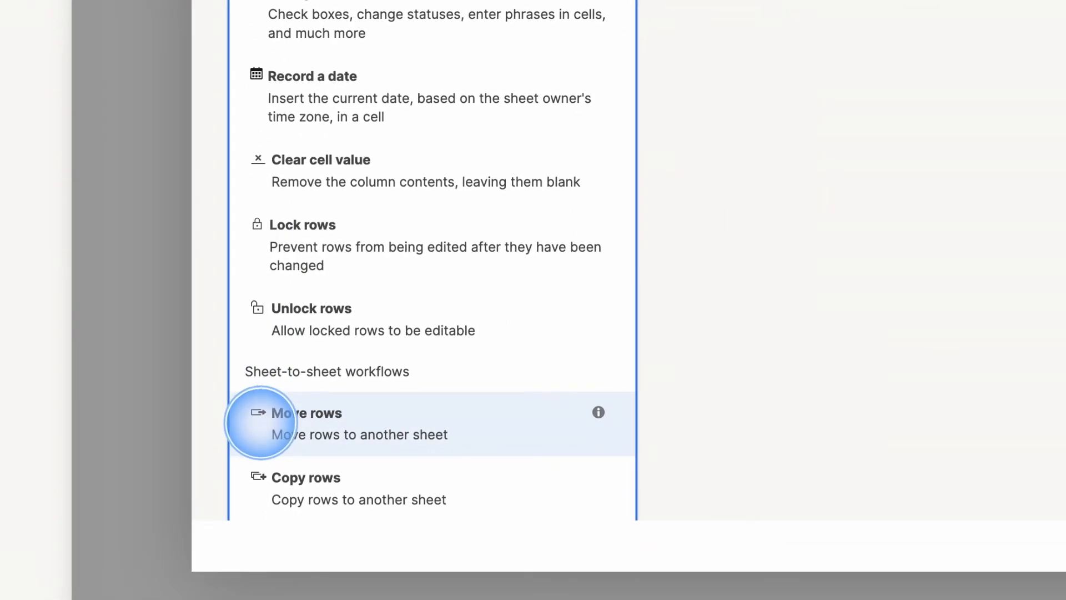
click(306, 413)
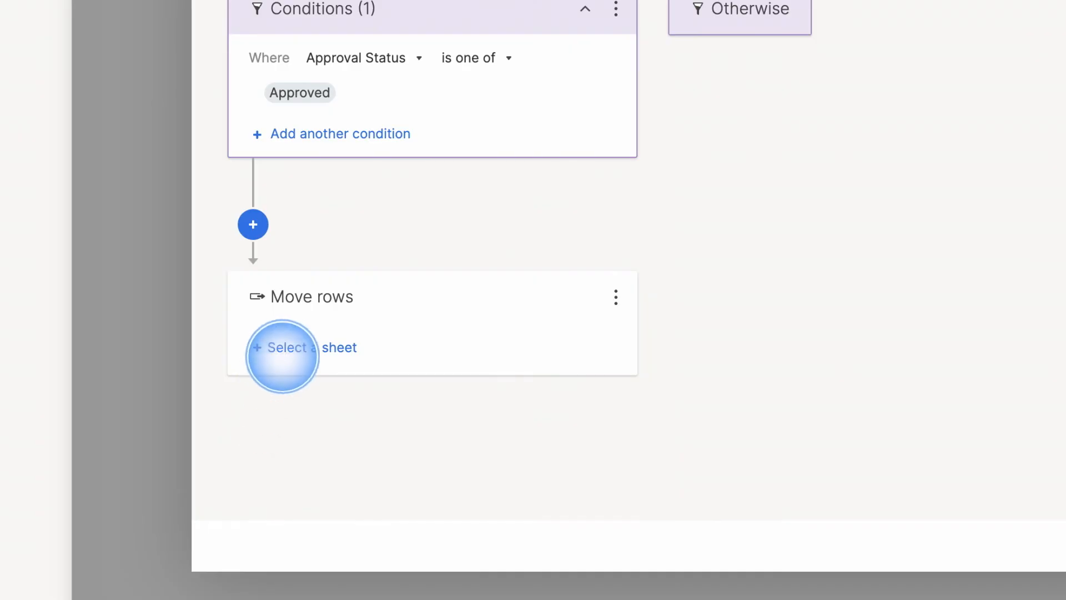
click(303, 348)
text(Archived Work)
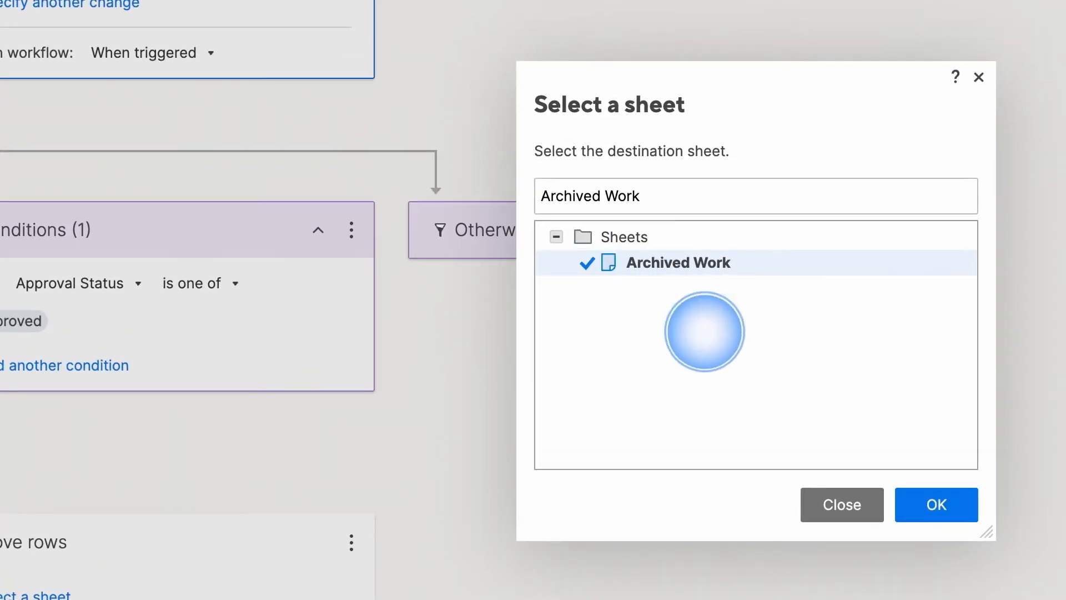
Confirm Archived Work as the destination sheet for moved rows.
click(936, 505)
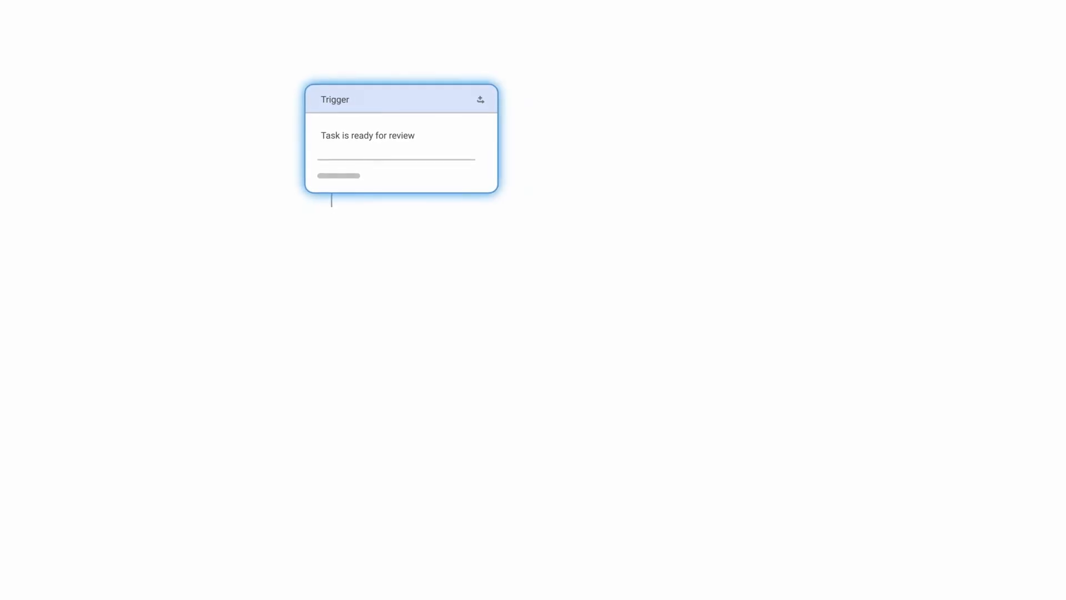
Add a Request an Approval step to the reviewer after the trigger.
click(329, 224)
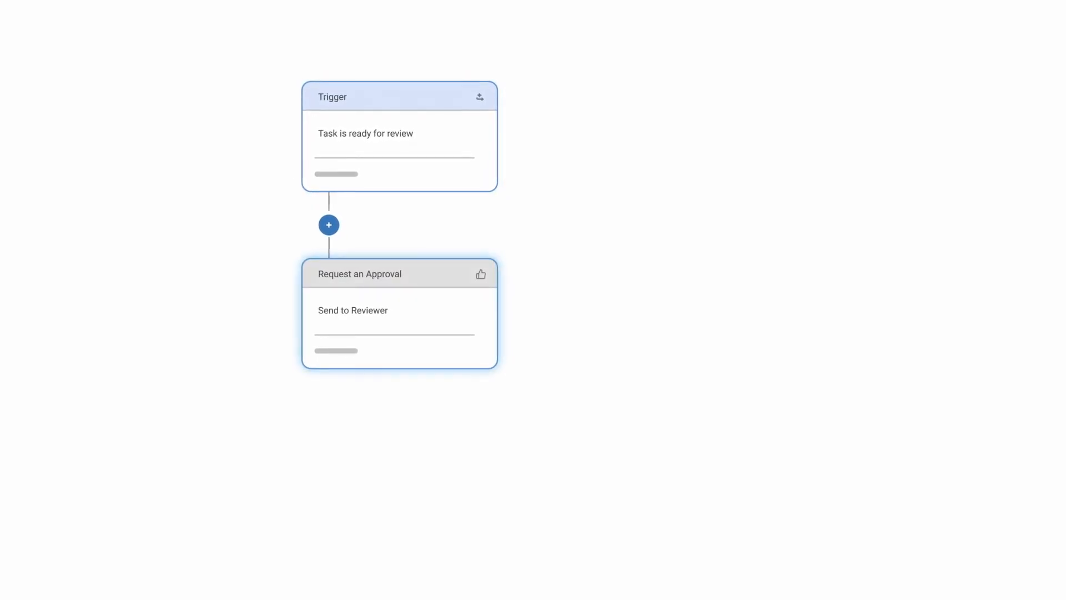